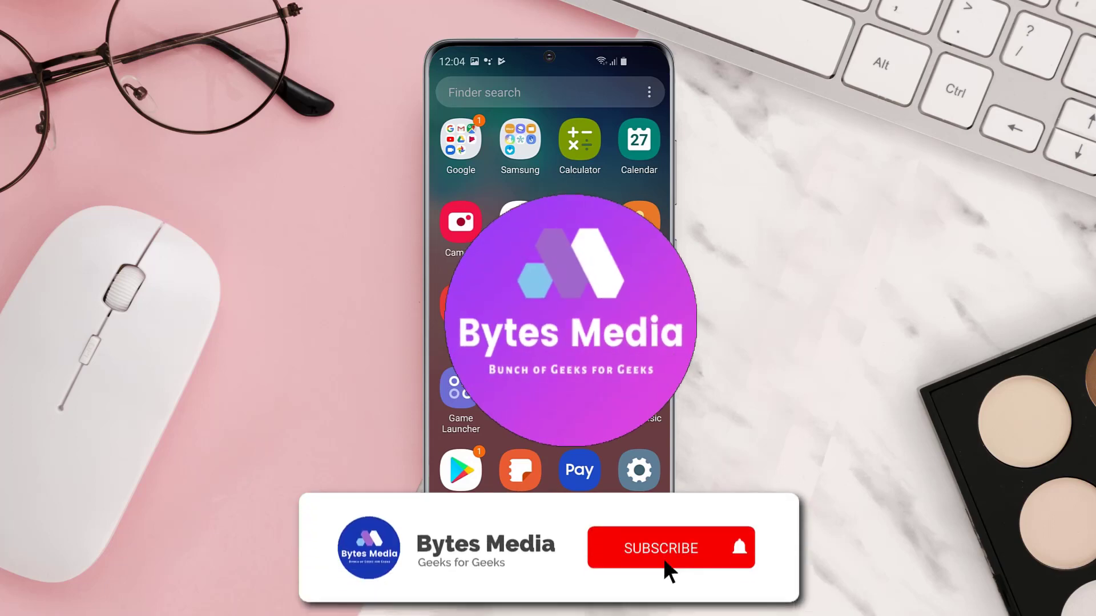
Search Play Store for 'pizza hut' and update the Pizza Hut app
{"action": "left_click", "coordinate": [670, 548]}
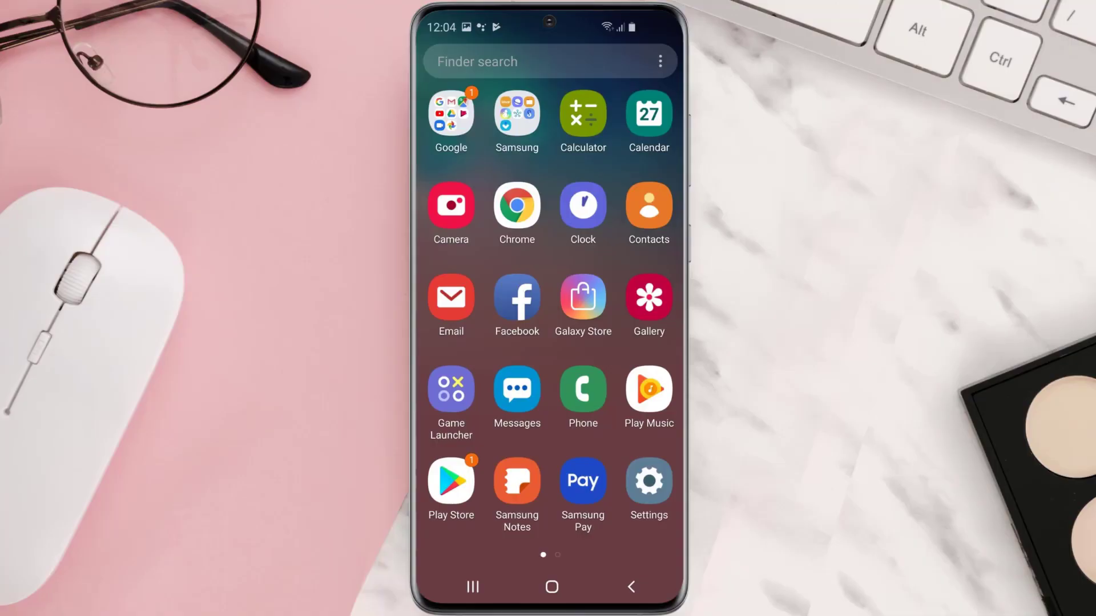
{"action": "left_click", "coordinate": [451, 483]}
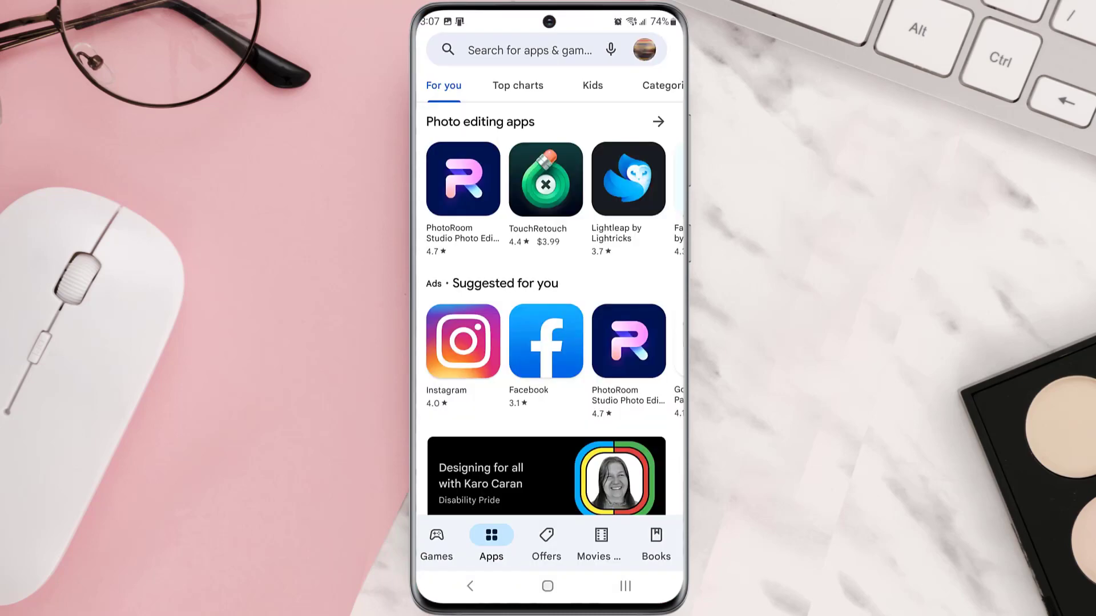
{"action": "left_click", "coordinate": [530, 49]}
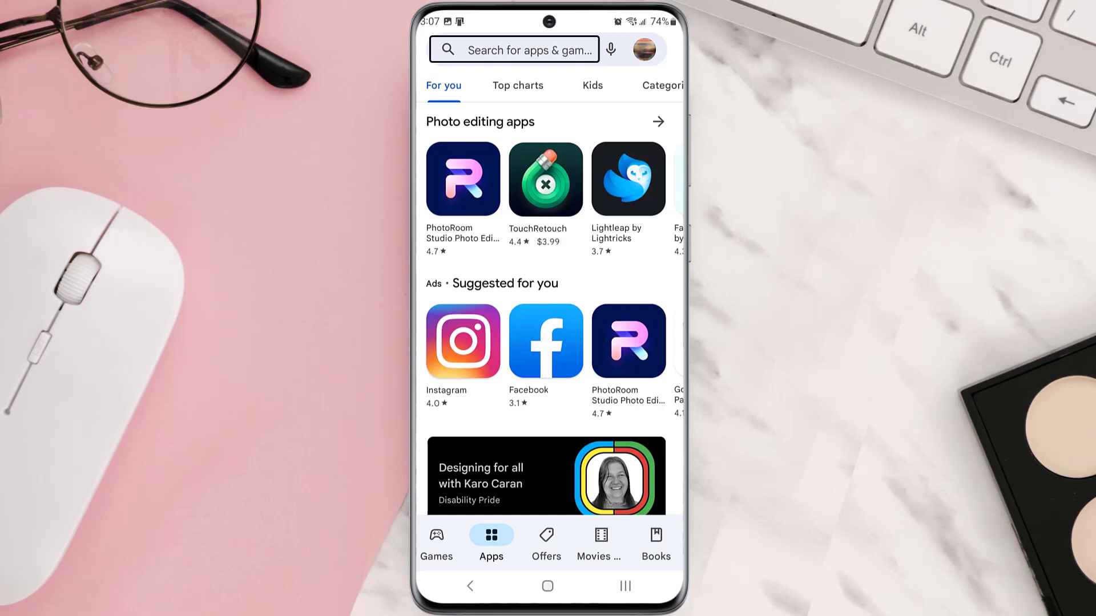
{"action": "type", "text": "pizza hut"}
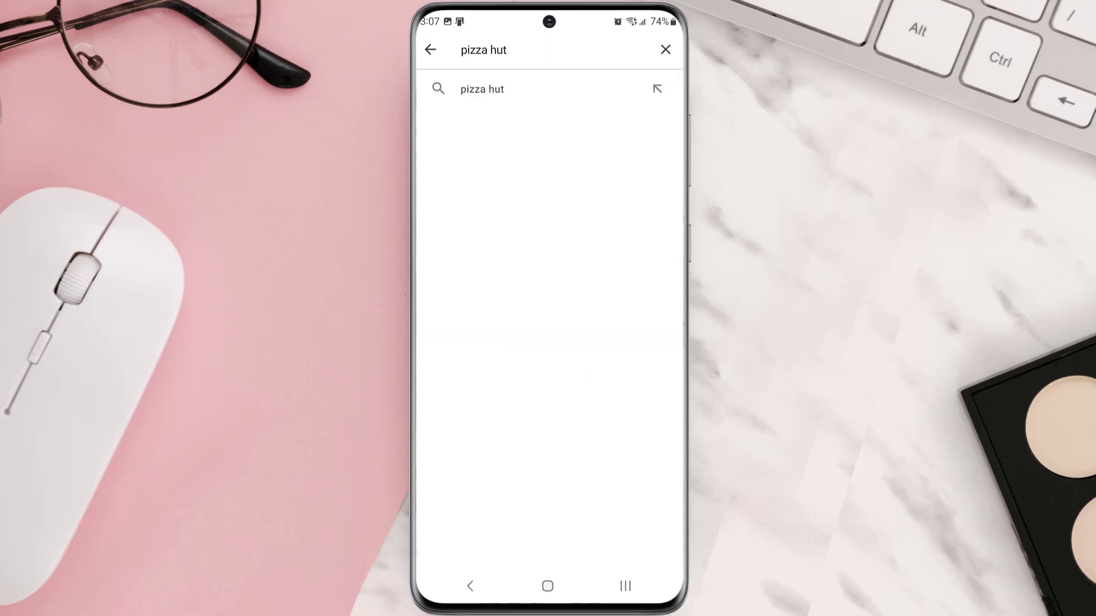
{"action": "left_click", "coordinate": [481, 89]}
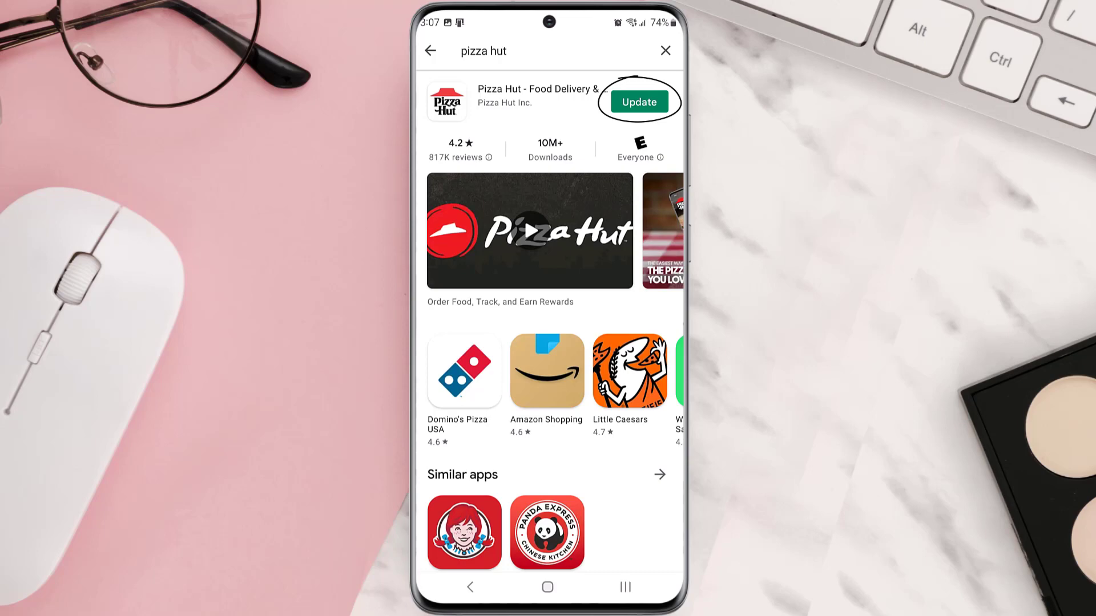
{"action": "left_click", "coordinate": [637, 102]}
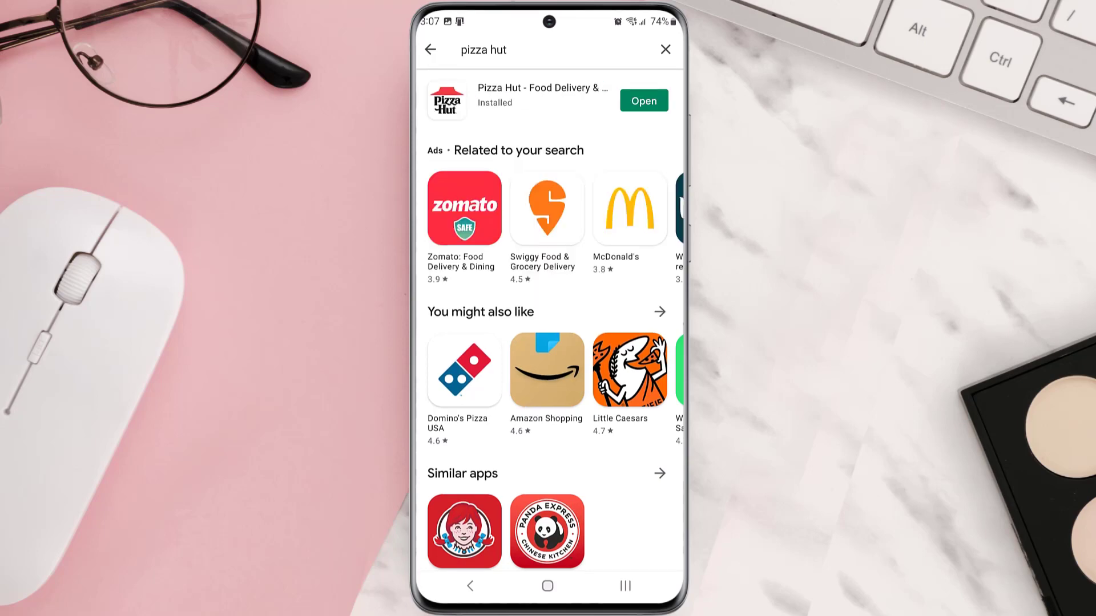
Reach the Pizza Hut app's Storage page under Settings > Apps
{"action": "left_click", "coordinate": [642, 100]}
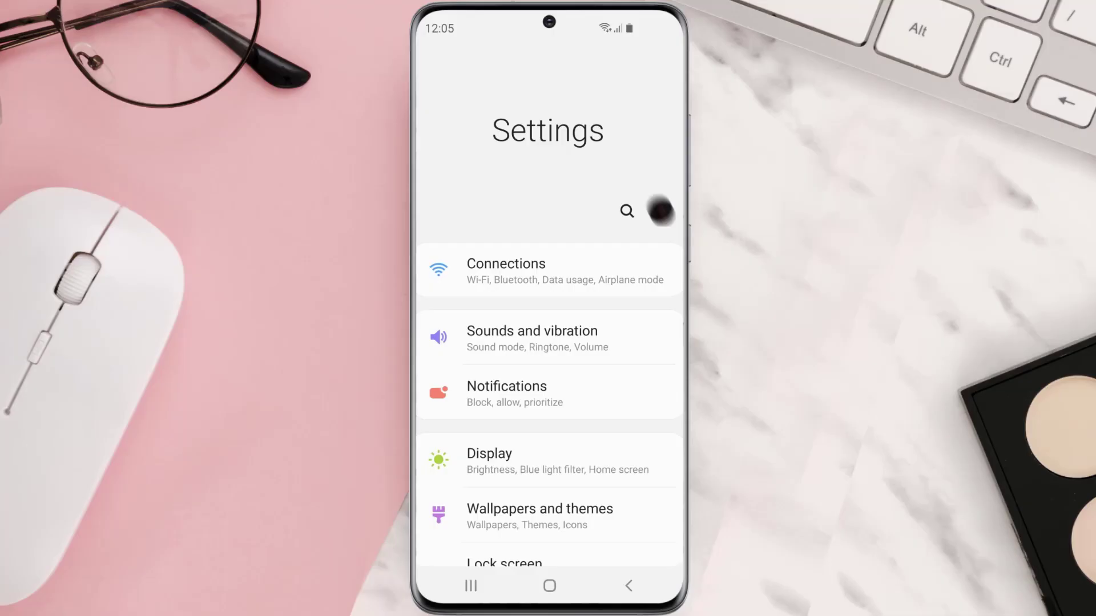
{"action": "scroll", "scroll_direction": "down", "scroll_amount": 3}
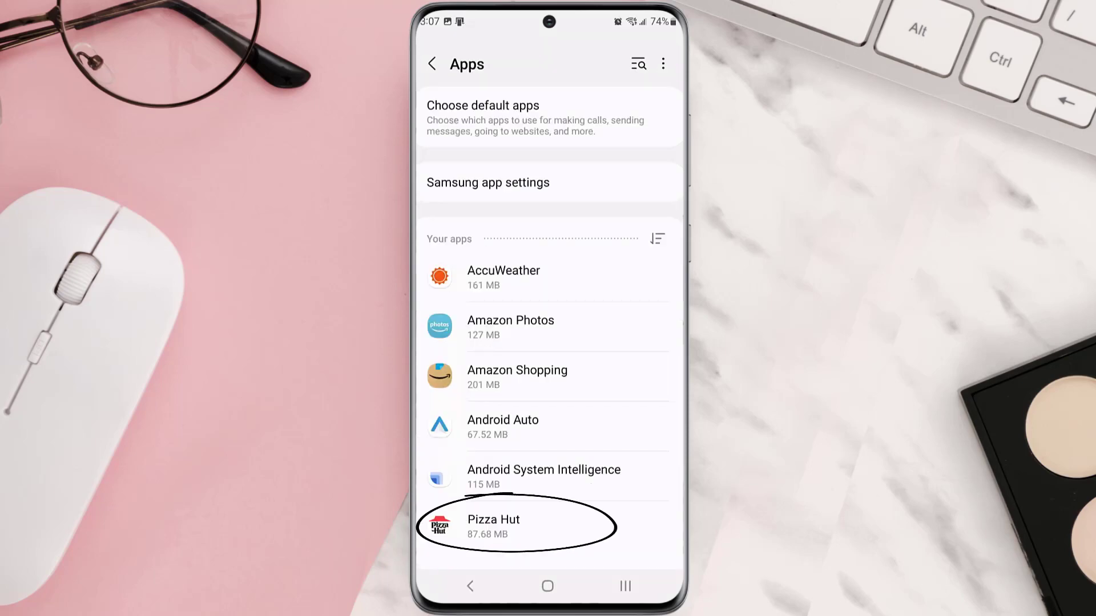
{"action": "left_click", "coordinate": [493, 526]}
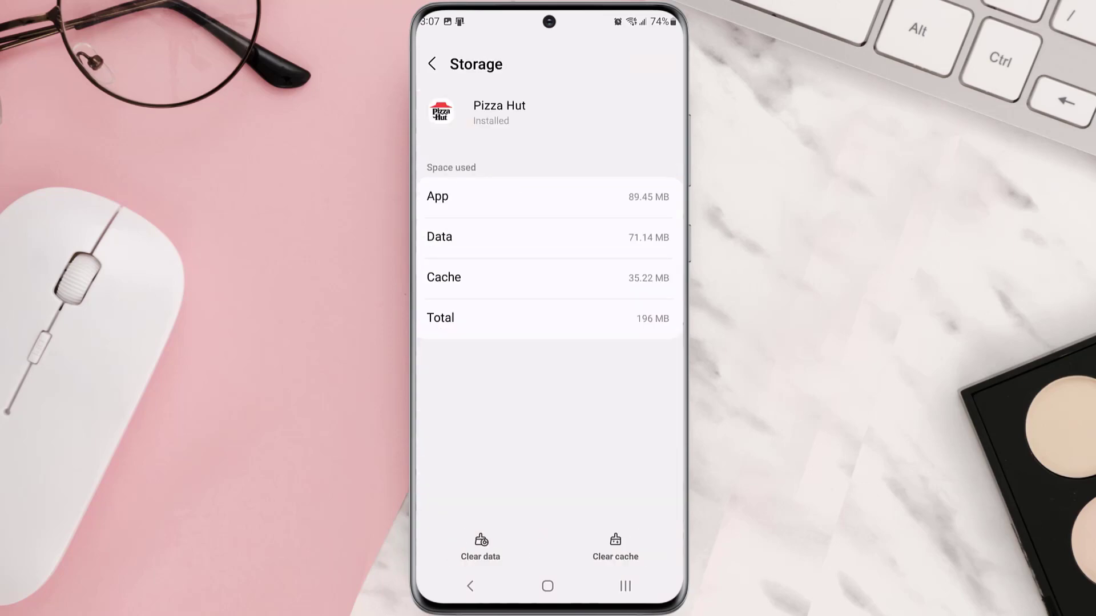
Clear Pizza Hut's cache, then uninstall the app from App info
{"action": "left_click", "coordinate": [614, 547]}
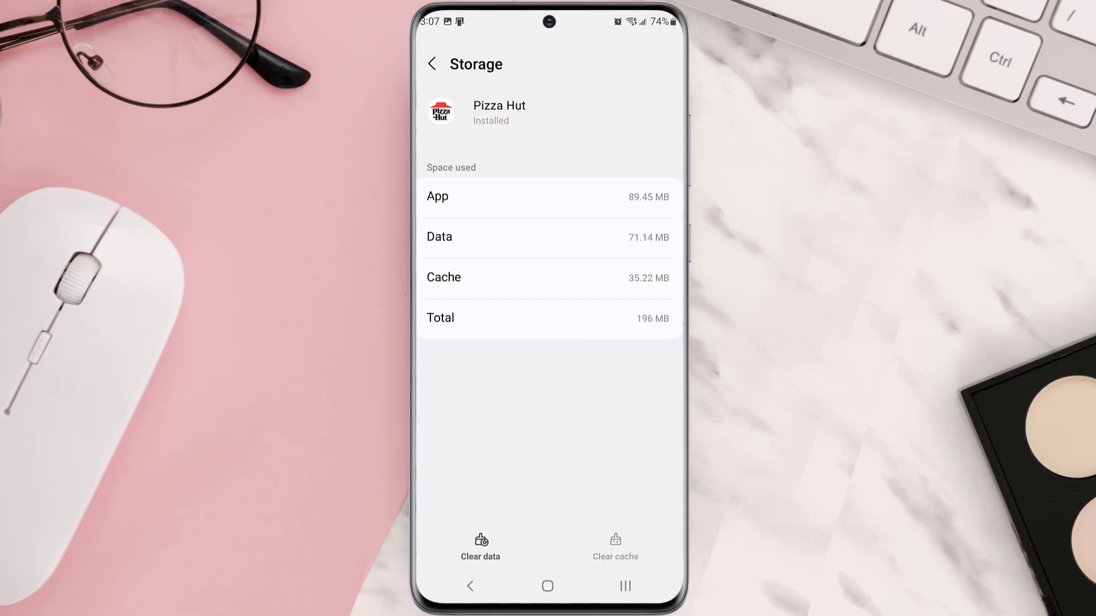
{"action": "left_click", "coordinate": [433, 64]}
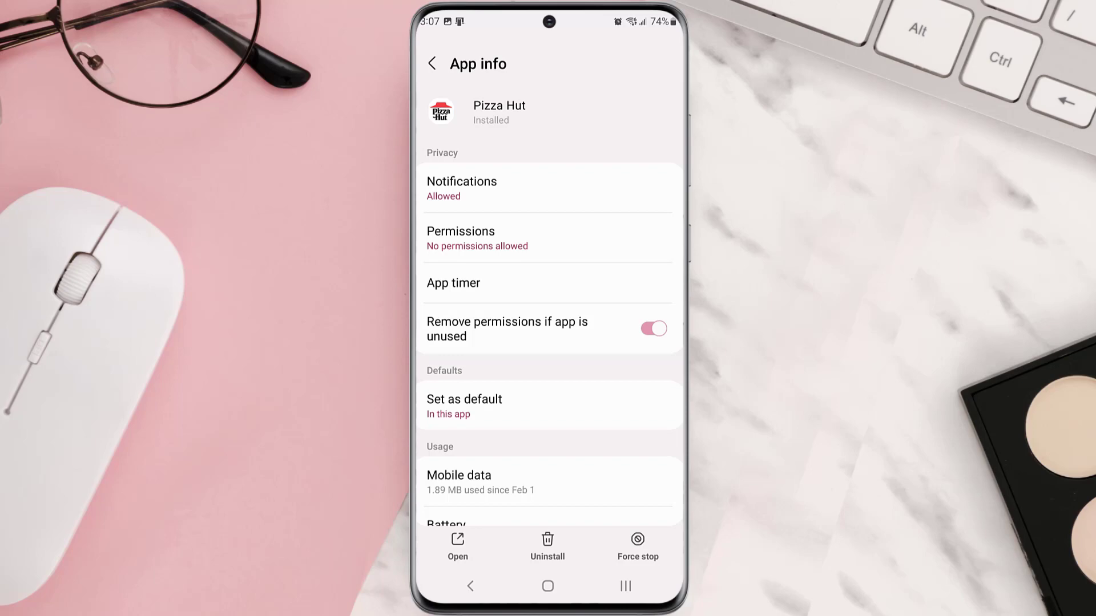
{"action": "left_click", "coordinate": [546, 547]}
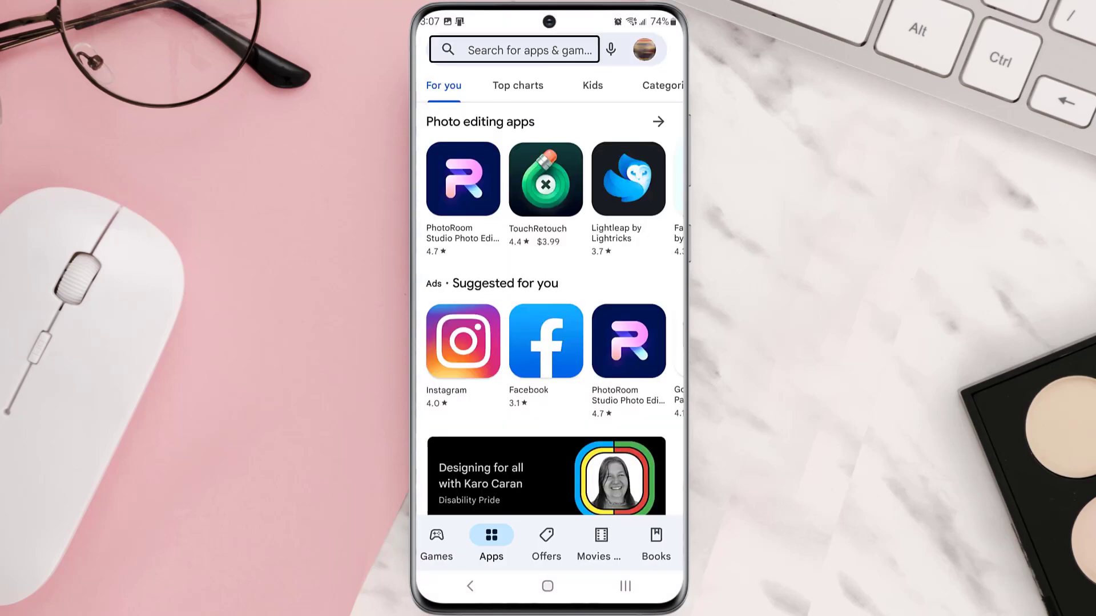
Search Play Store for 'pizza hut' again and install the Pizza Hut app
{"action": "type", "text": "pizza hut"}
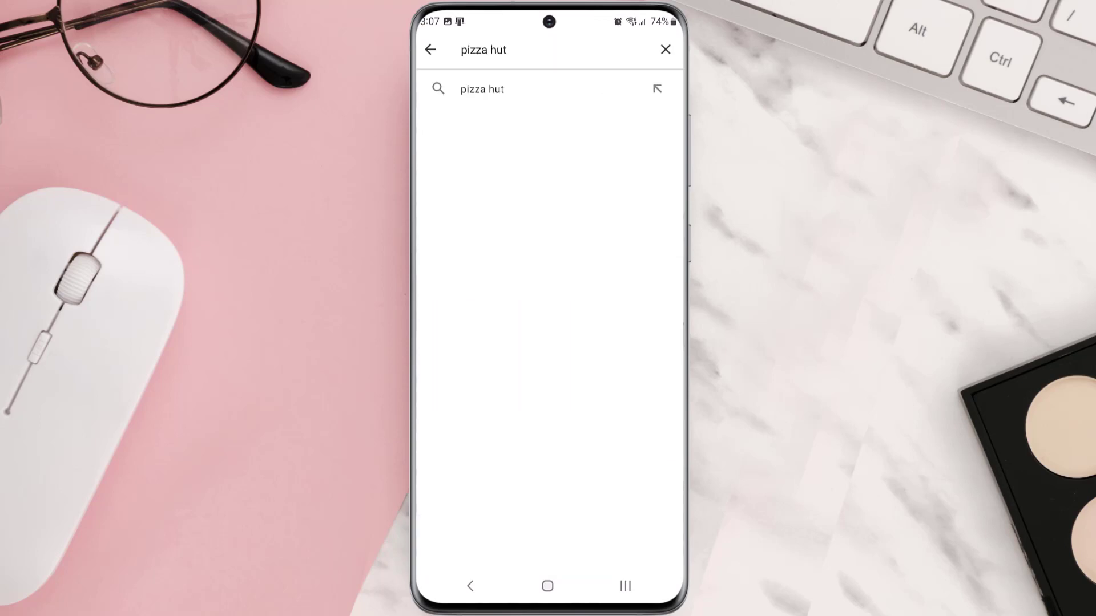
{"action": "left_click", "coordinate": [480, 89]}
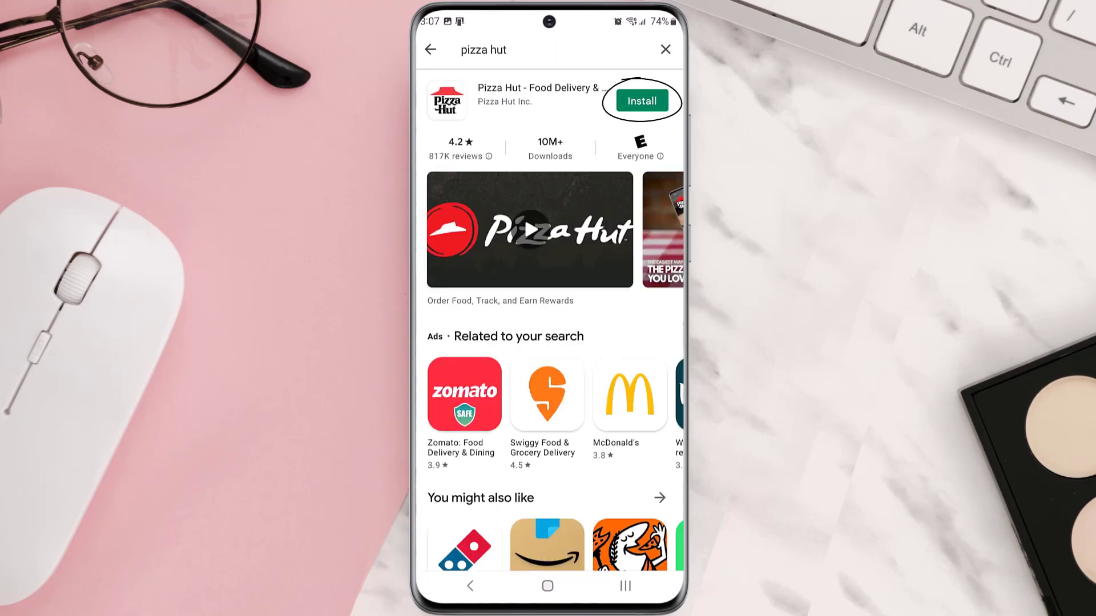
{"action": "left_click", "coordinate": [640, 100]}
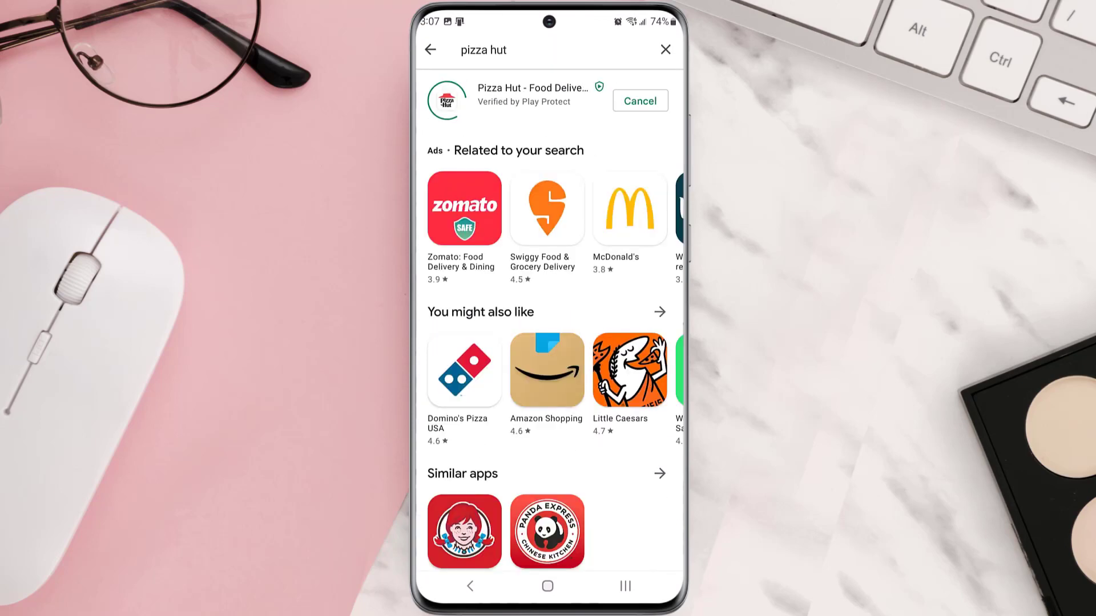